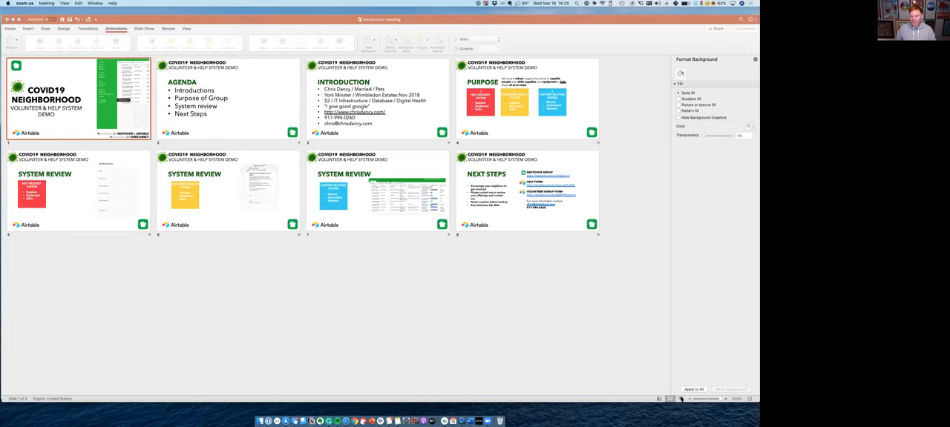
{"action": "left_click", "coordinate": [756, 209]}
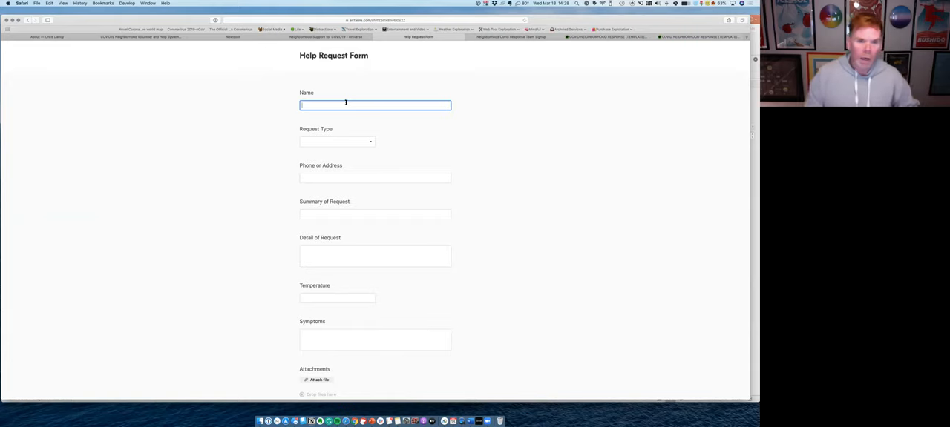
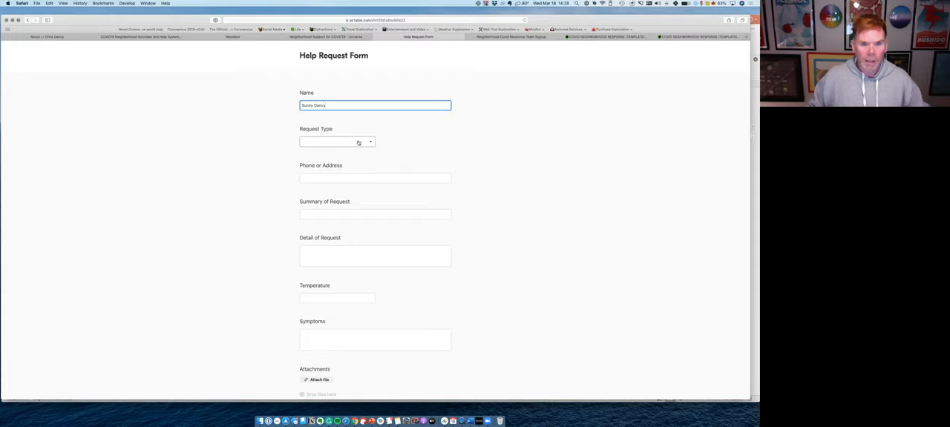
{"action": "left_click", "coordinate": [337, 141]}
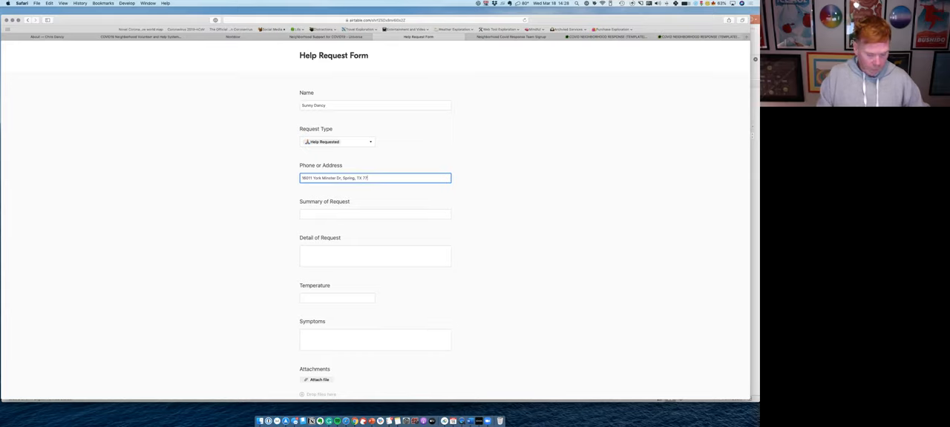
Write the request summary about being out of dog treats.
{"action": "left_click", "coordinate": [375, 214]}
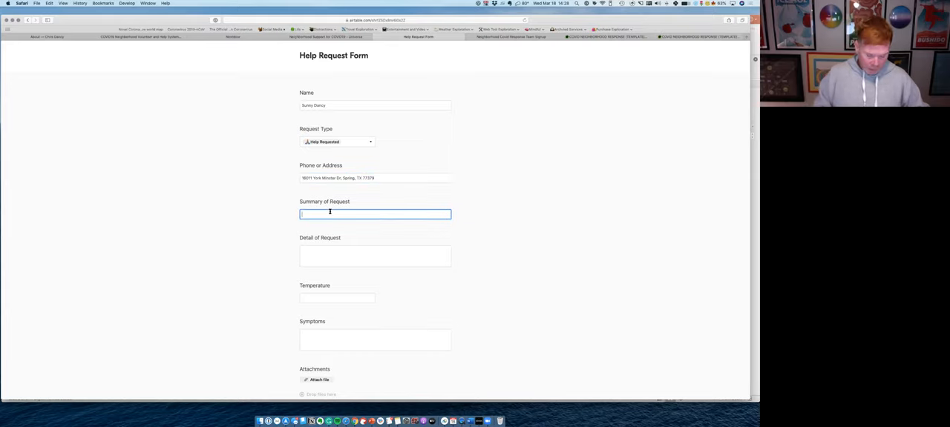
{"action": "type", "text": "Out dog"}
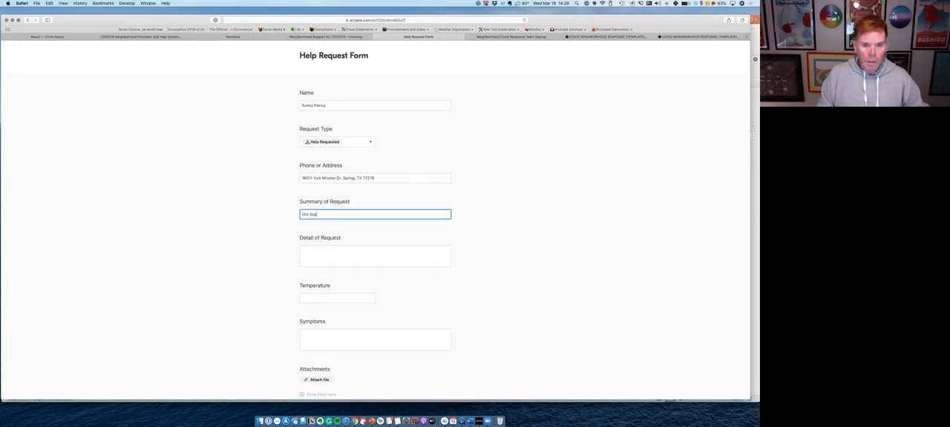
{"action": "type", "text": "treats and he"}
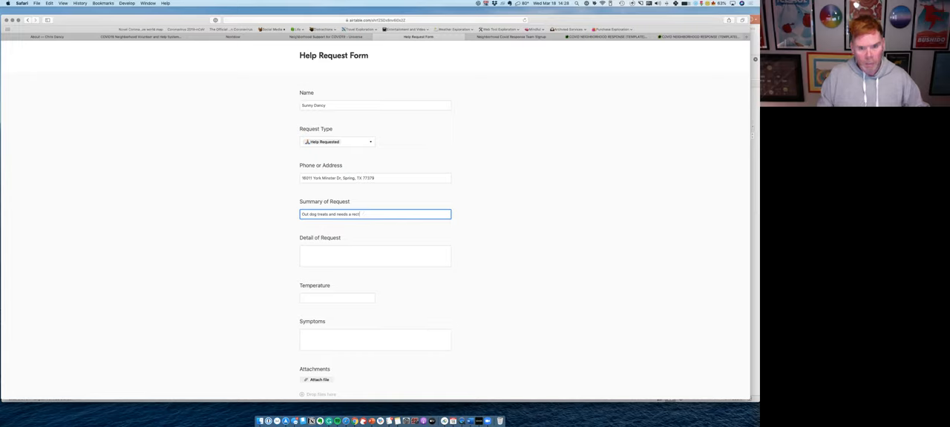
{"action": "type", "text": "al"}
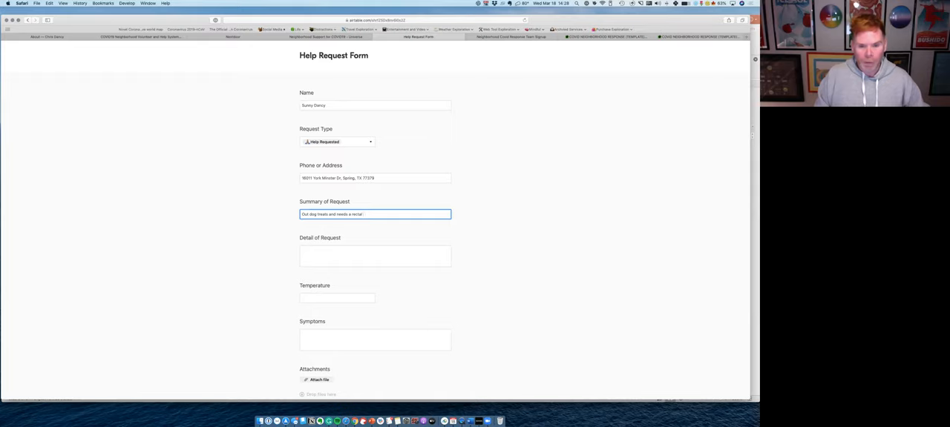
Enter the request detail 'No rush, having fun with his baby'.
{"action": "left_click", "coordinate": [374, 256]}
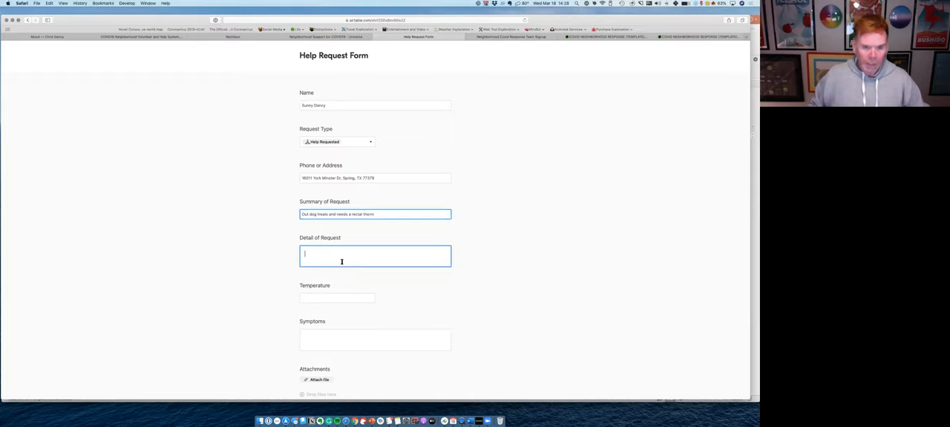
{"action": "type", "text": "No rush,"}
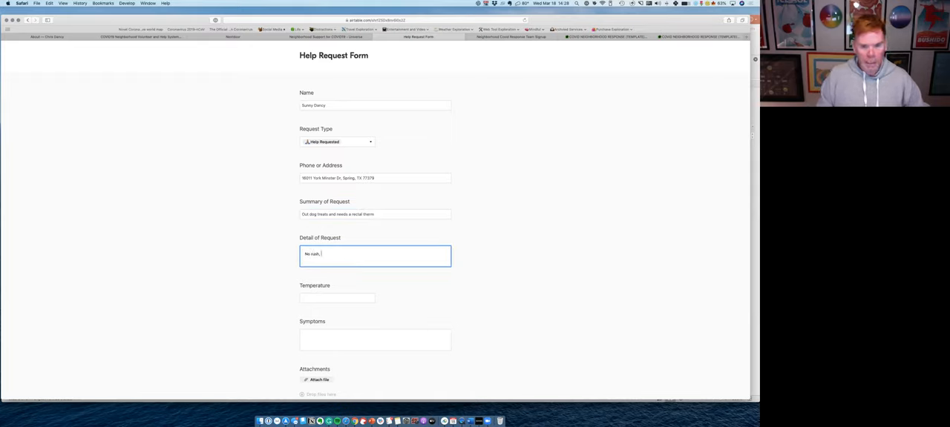
{"action": "type", "text": "having fun."}
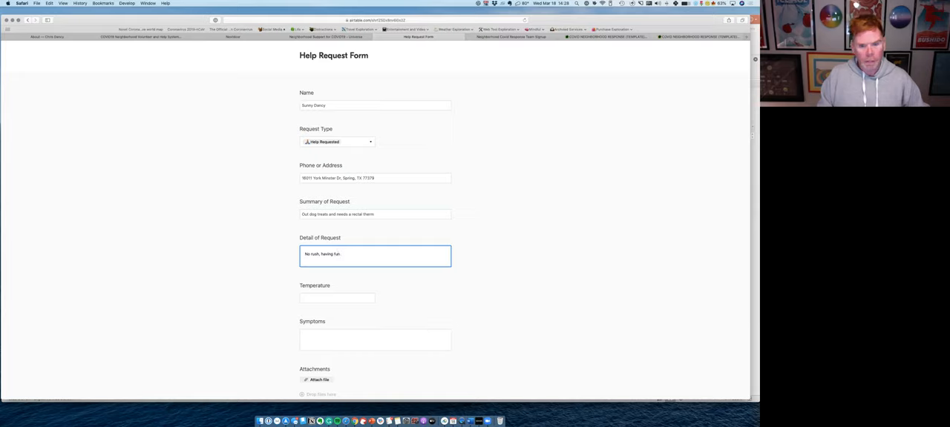
{"action": "type", "text": "with his baby"}
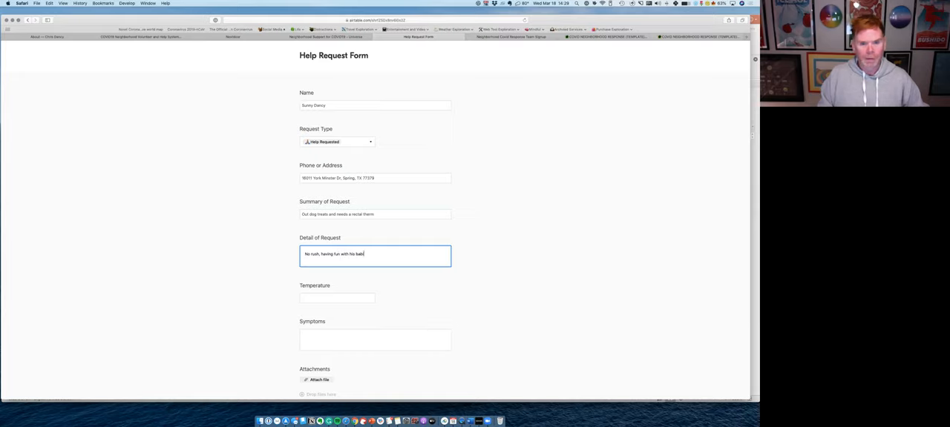
Move through the Temperature and Symptoms fields and scroll further down the form.
{"action": "left_click", "coordinate": [337, 298]}
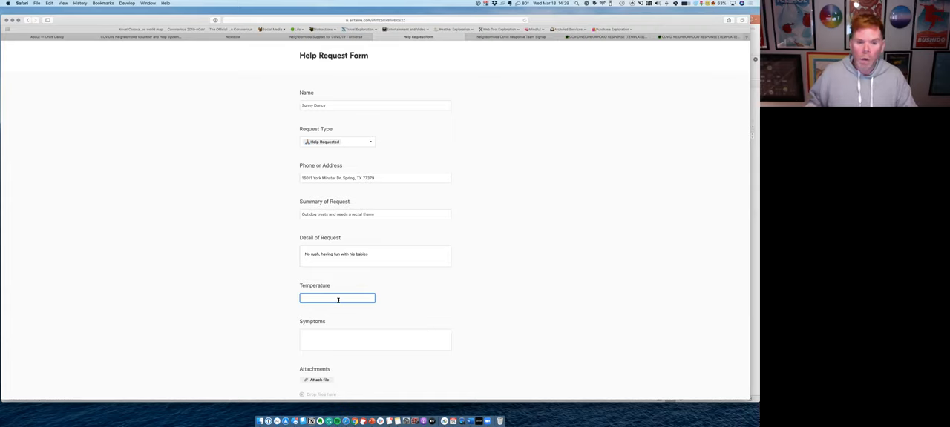
{"action": "left_click", "coordinate": [375, 339]}
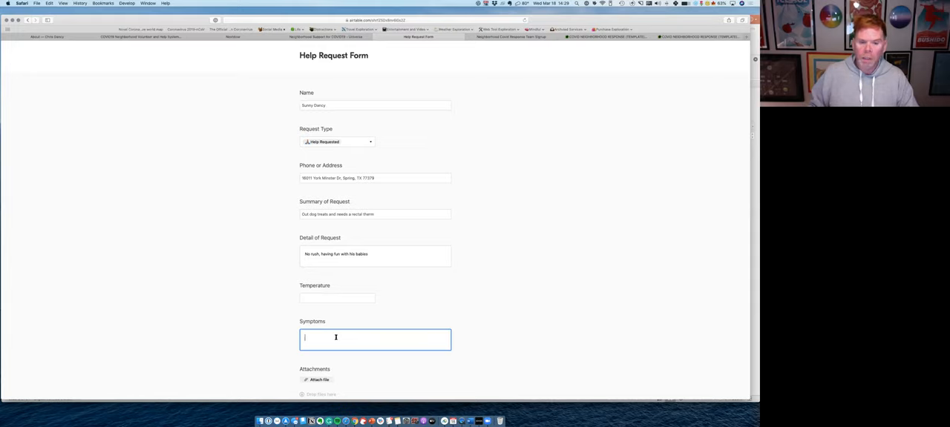
{"action": "scroll", "scroll_direction": "down", "scroll_amount": 3}
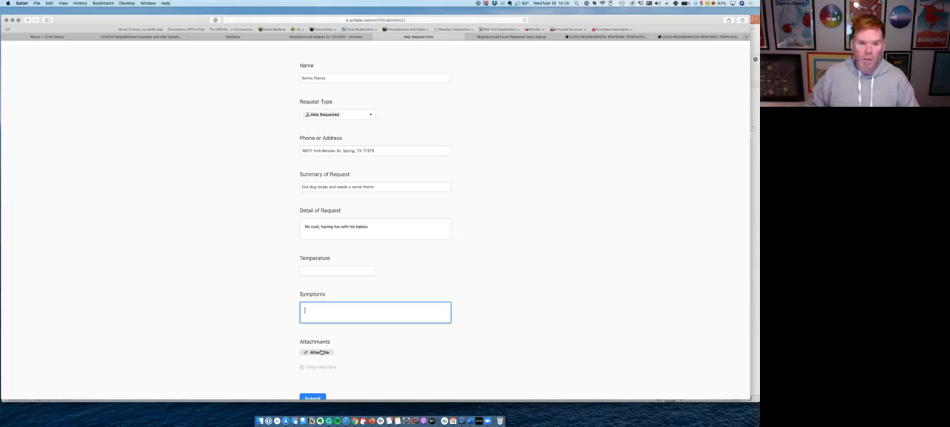
{"action": "left_click", "coordinate": [312, 399]}
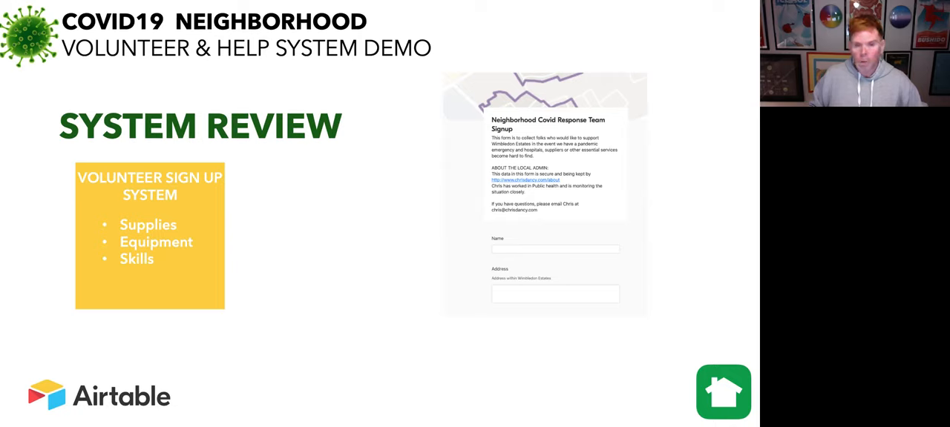
{"action": "mouse_move", "coordinate": [415, 253]}
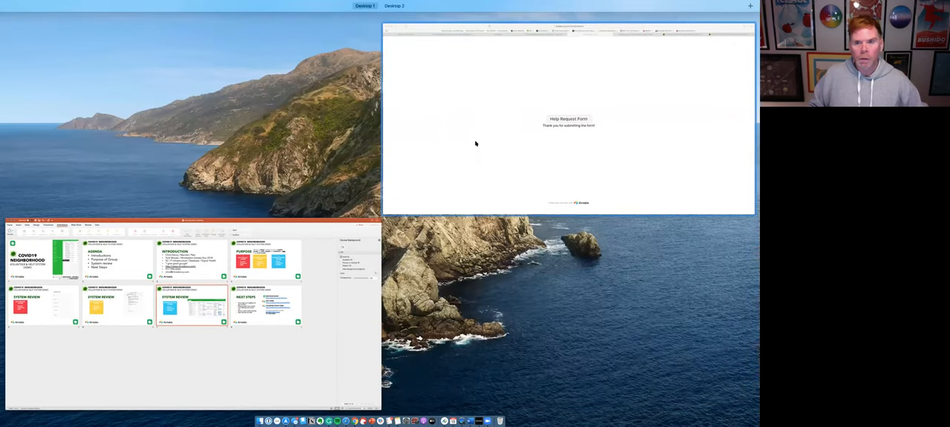
Bring up the volunteer signup form and enter the volunteer's Spring, TX address.
{"action": "left_click", "coordinate": [510, 37]}
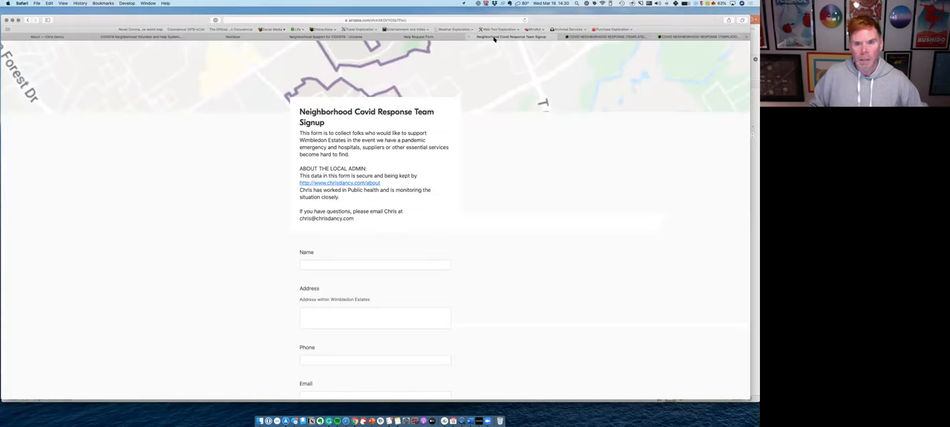
{"action": "left_click", "coordinate": [363, 265]}
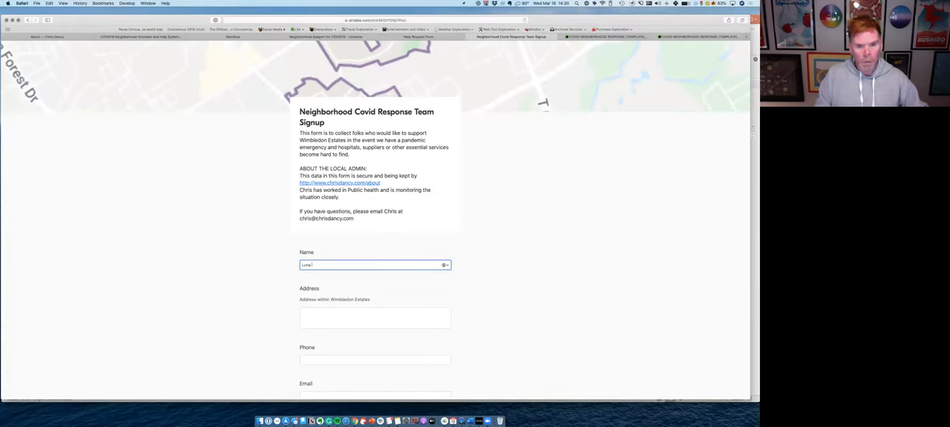
{"action": "left_click", "coordinate": [375, 318]}
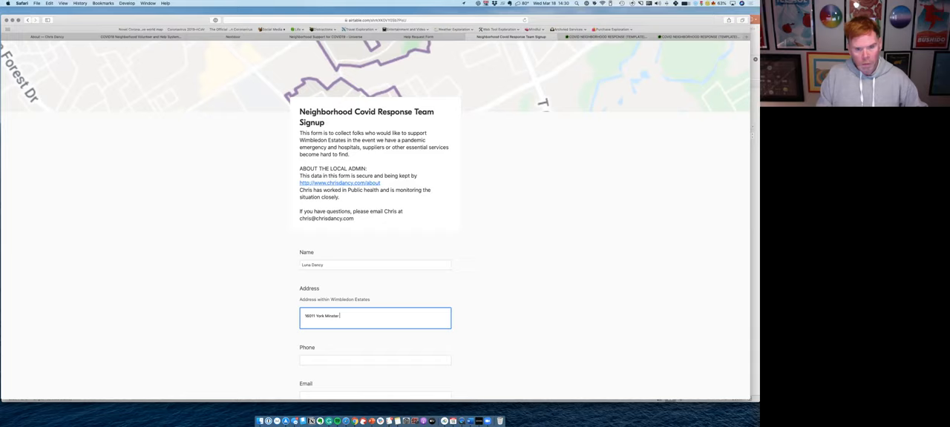
{"action": "type", "text": "Spring, TX 77379"}
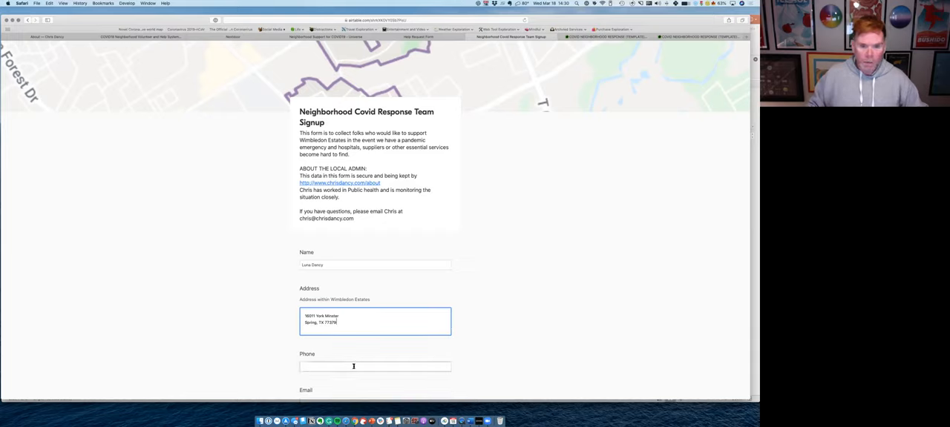
{"action": "left_click", "coordinate": [353, 367]}
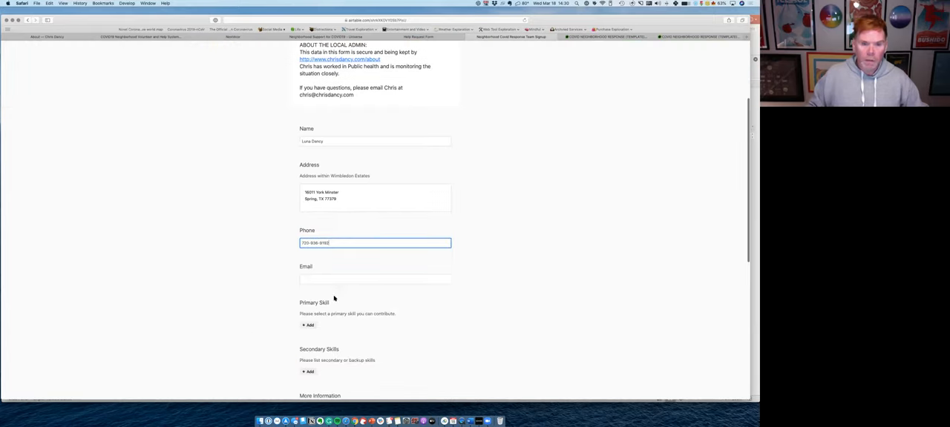
{"action": "left_click", "coordinate": [375, 279]}
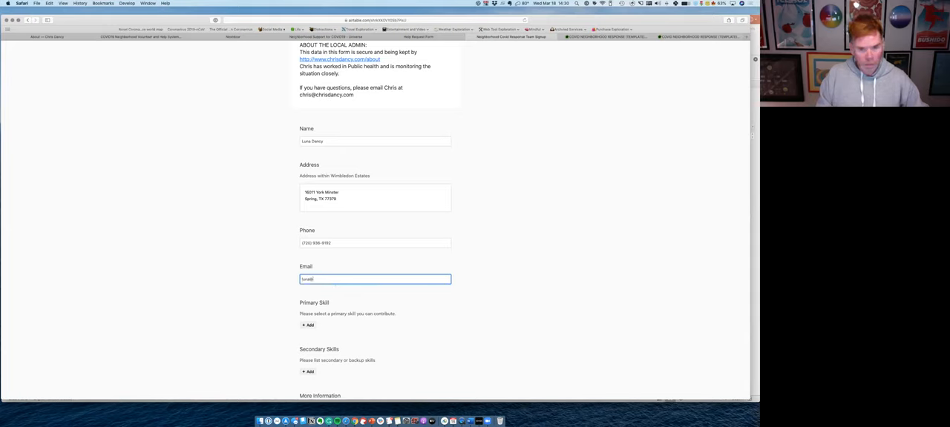
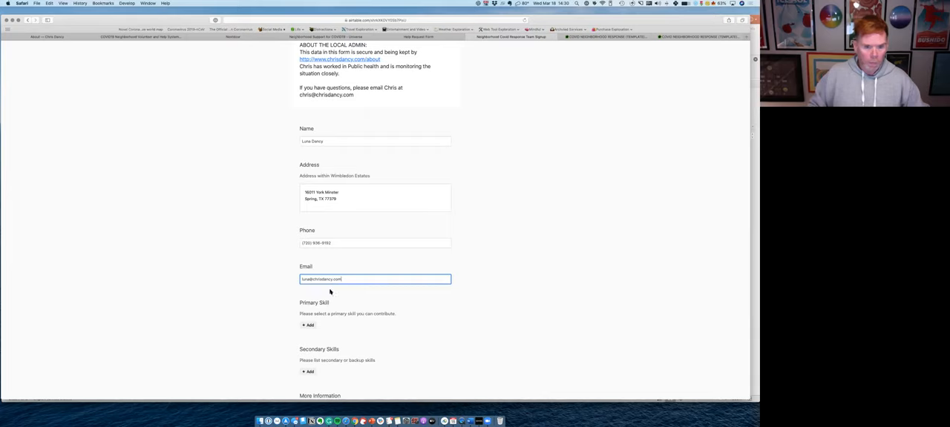
{"action": "scroll", "scroll_direction": "down", "scroll_amount": 3}
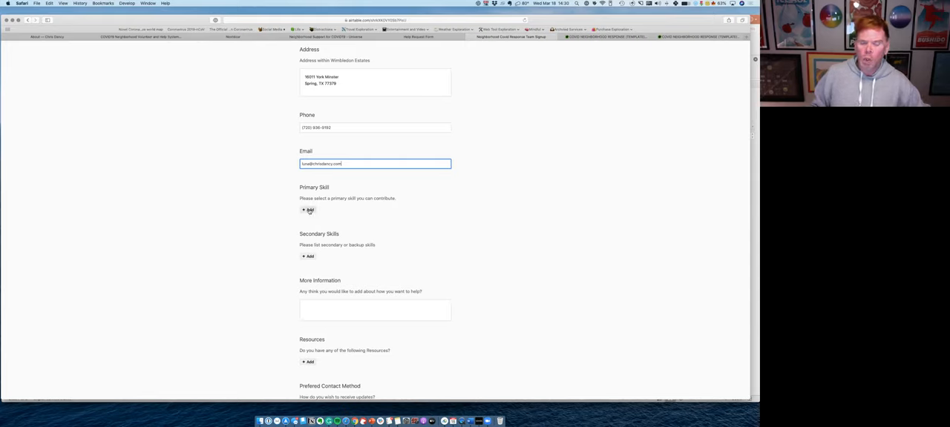
Set primary skill to Transportation and add Food Prep as a secondary skill.
{"action": "left_click", "coordinate": [307, 210]}
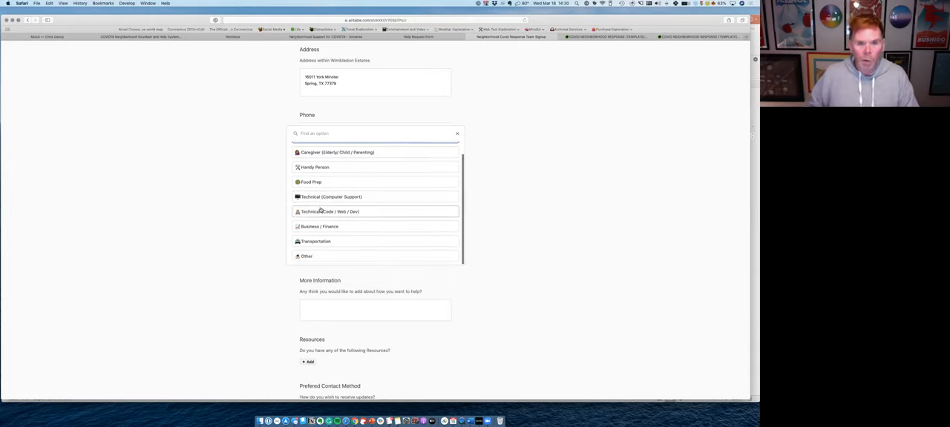
{"action": "mouse_move", "coordinate": [315, 241]}
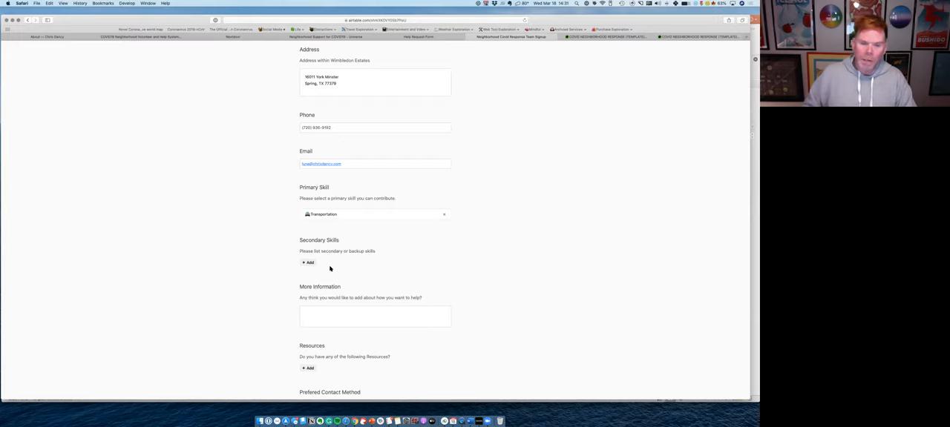
{"action": "left_click", "coordinate": [375, 215]}
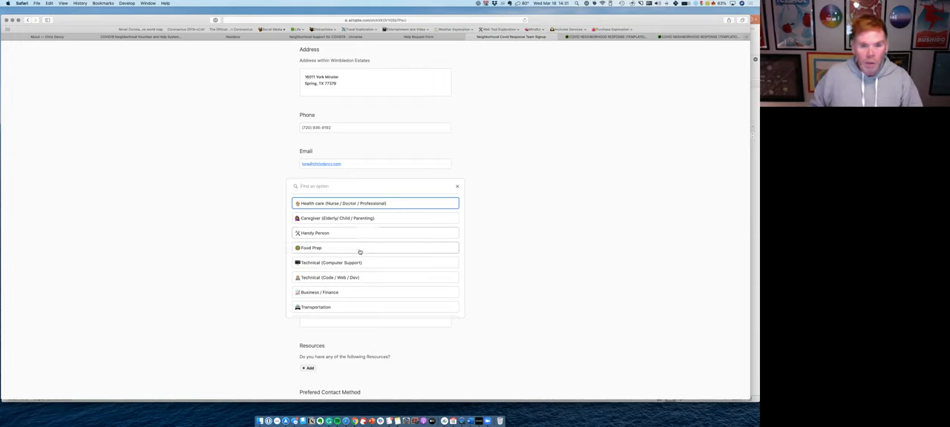
{"action": "left_click", "coordinate": [315, 307]}
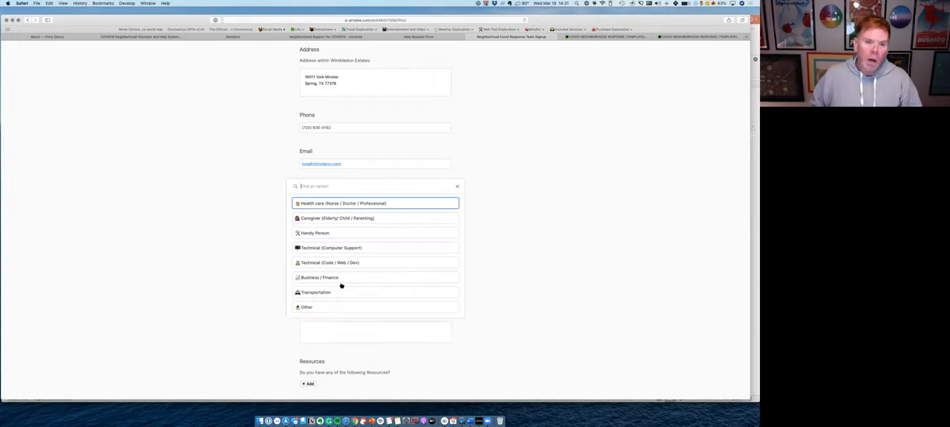
{"action": "mouse_move", "coordinate": [341, 263]}
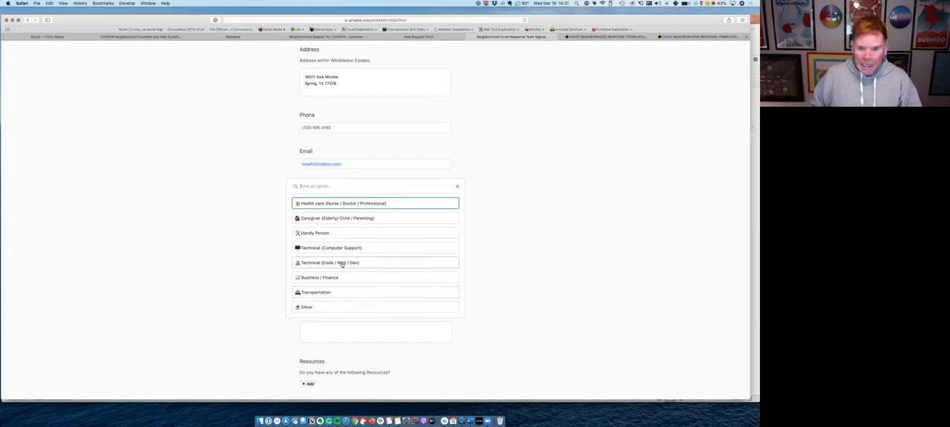
Add Handy Person and Caregiver as secondary skills and begin the More Information note.
{"action": "left_click", "coordinate": [315, 293]}
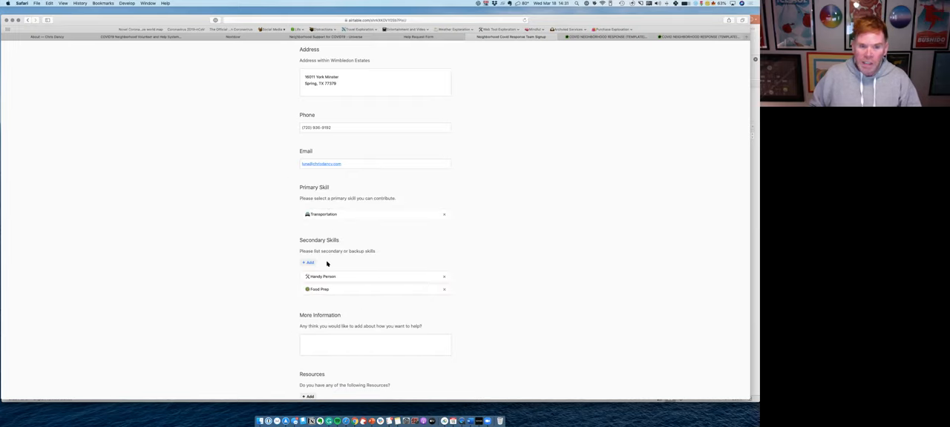
{"action": "left_click", "coordinate": [308, 262]}
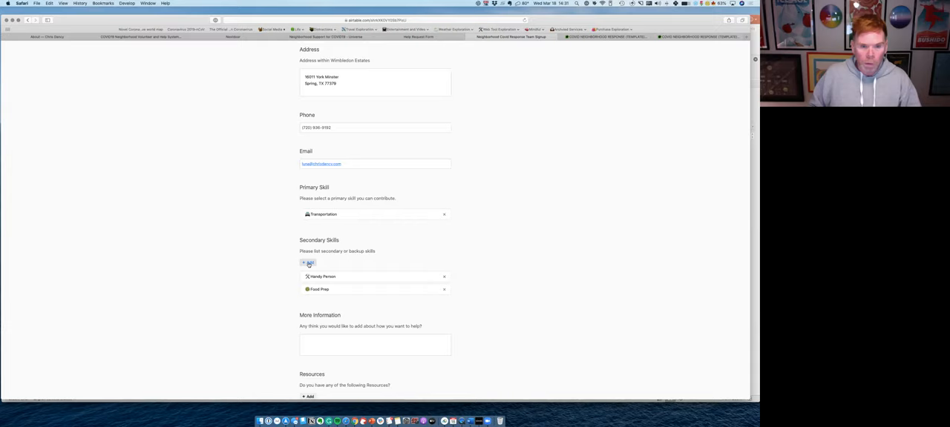
{"action": "left_click", "coordinate": [306, 264]}
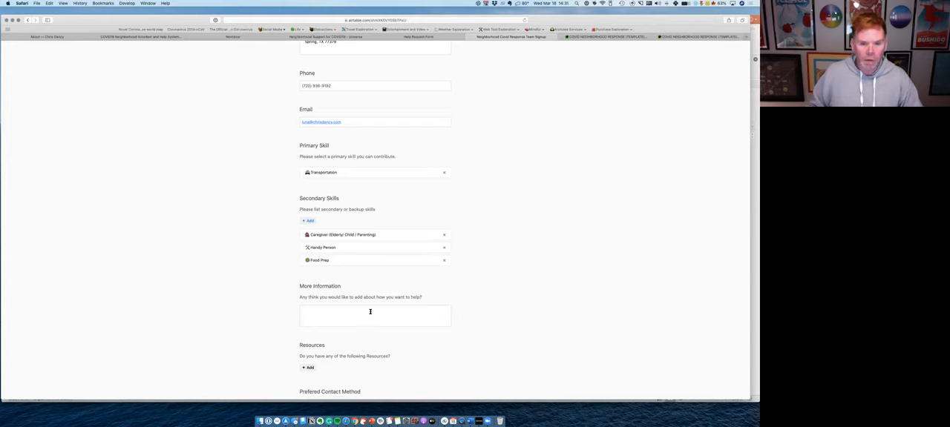
{"action": "left_click", "coordinate": [374, 315]}
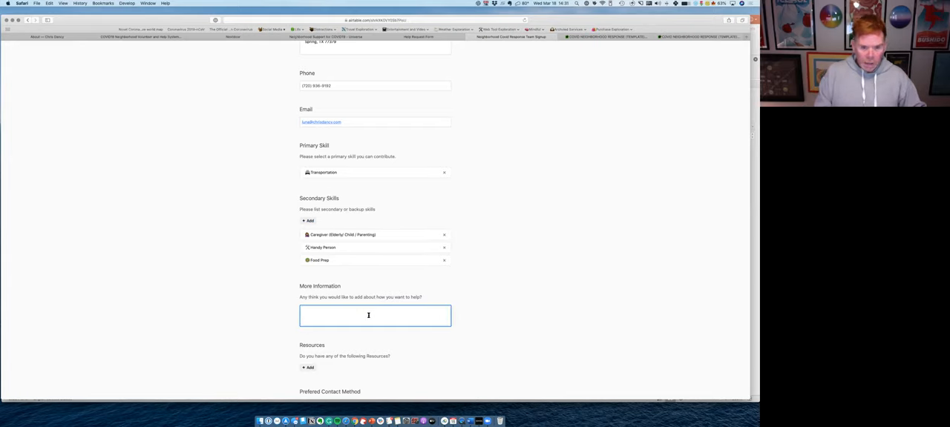
{"action": "type", "text": "She s"}
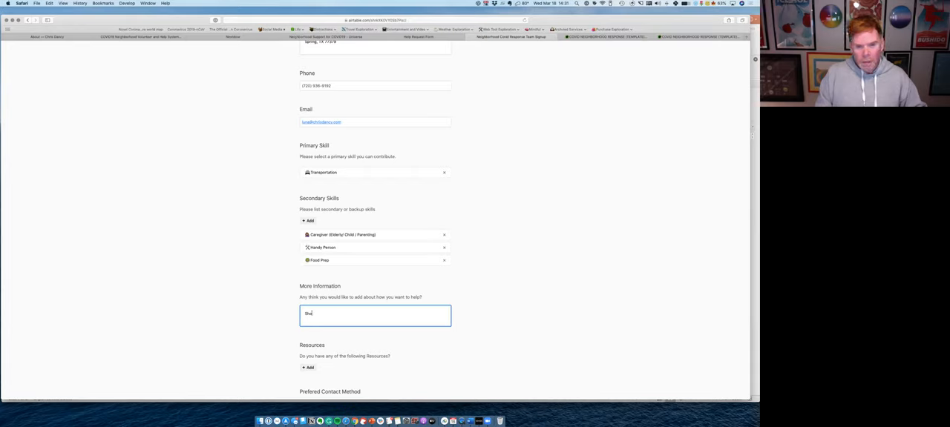
Revise the More Information note and add Masks (n95) as a resource.
{"action": "key", "text": "backspace"}
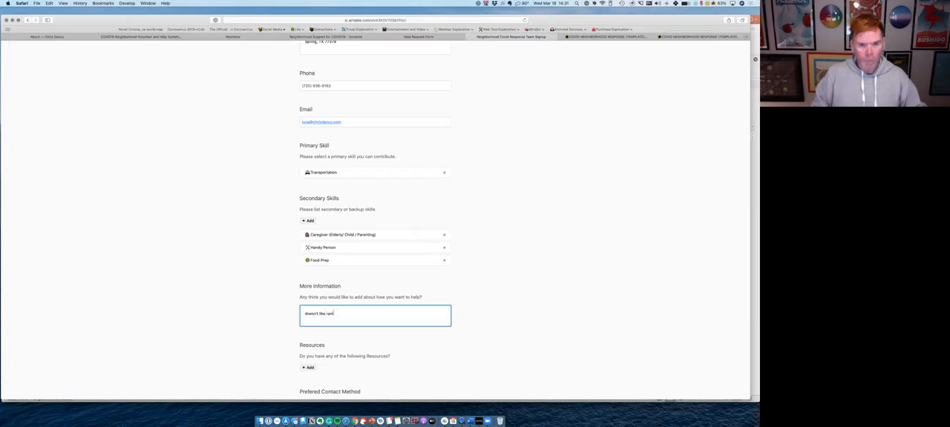
{"action": "scroll", "scroll_direction": "down", "scroll_amount": 3}
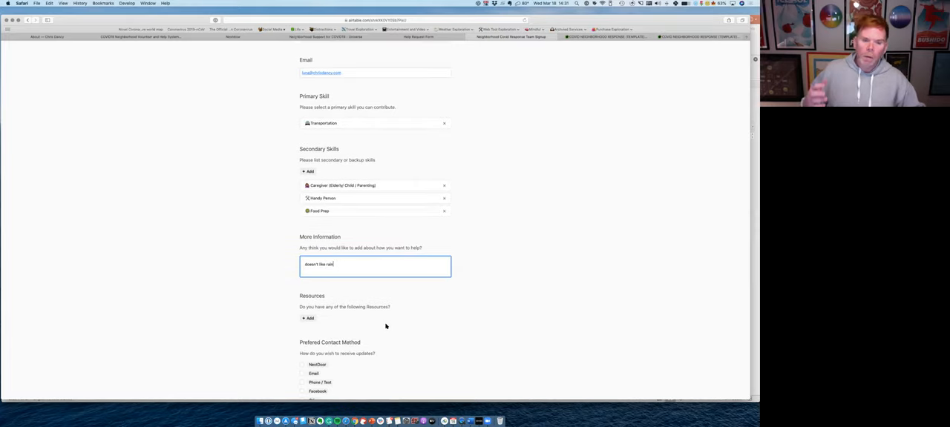
{"action": "scroll", "scroll_direction": "down", "scroll_amount": 3}
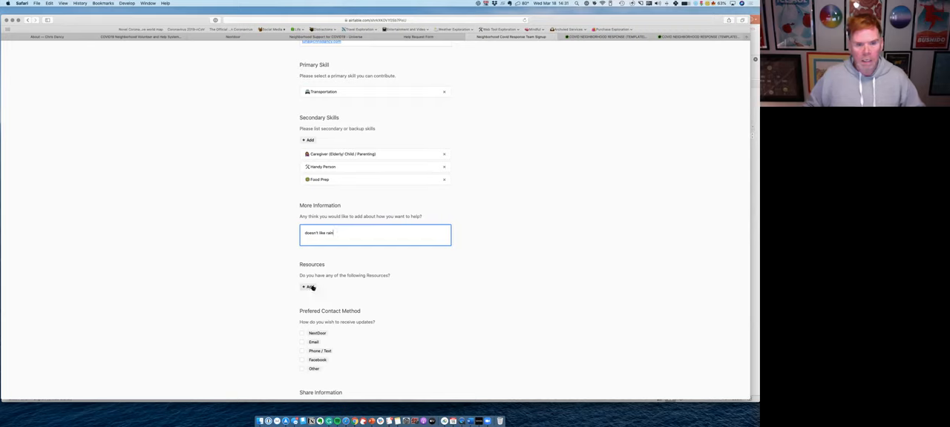
{"action": "left_click", "coordinate": [307, 287]}
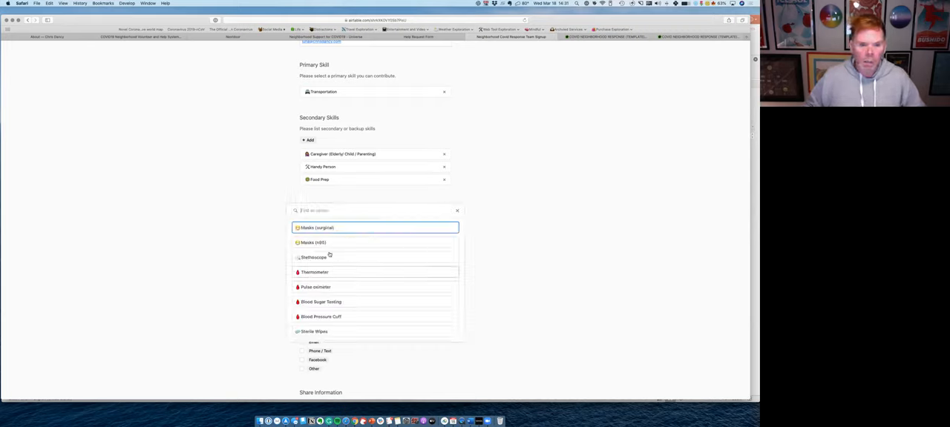
{"action": "left_click", "coordinate": [312, 242]}
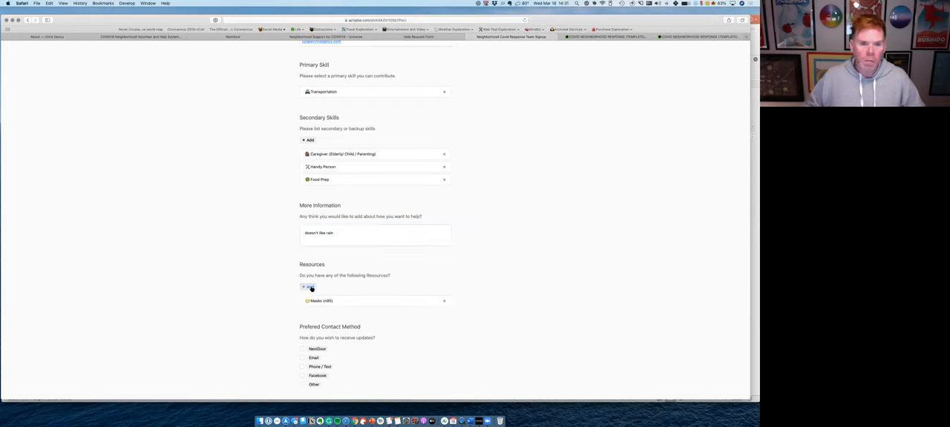
Add Pulse oximeter, Humidifier Portable and the spare room with bed and bath as resources.
{"action": "left_click", "coordinate": [307, 287]}
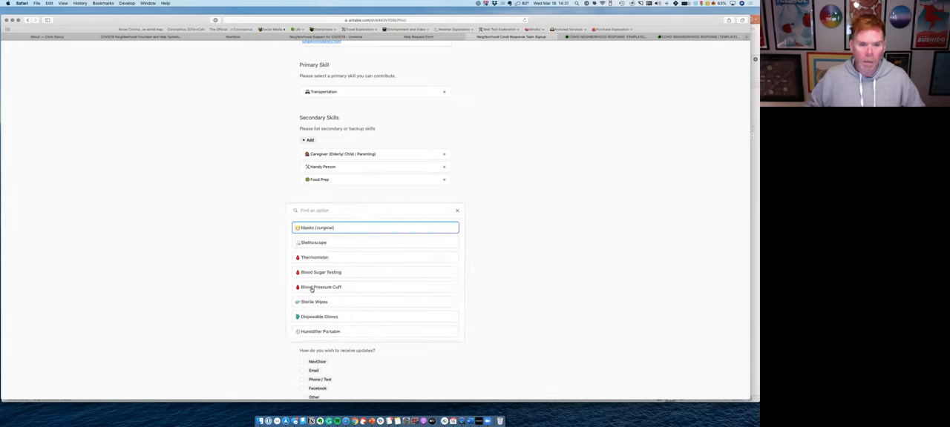
{"action": "scroll", "scroll_direction": "down", "scroll_amount": 3}
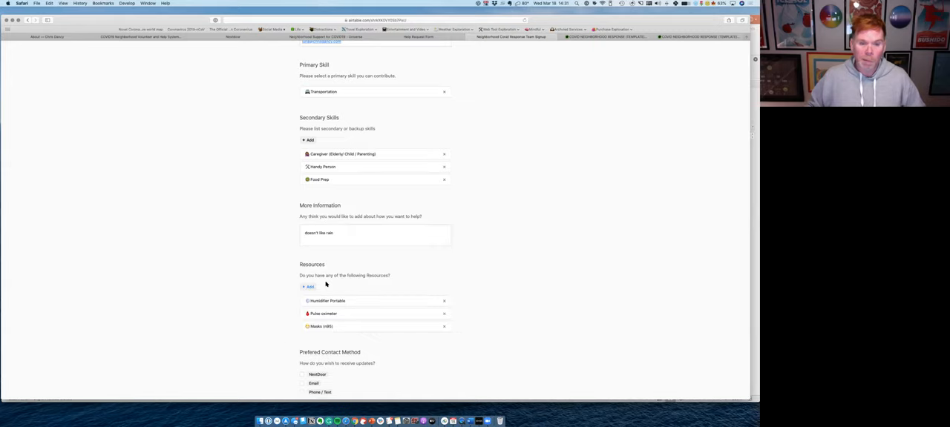
{"action": "scroll", "scroll_direction": "down", "scroll_amount": 3}
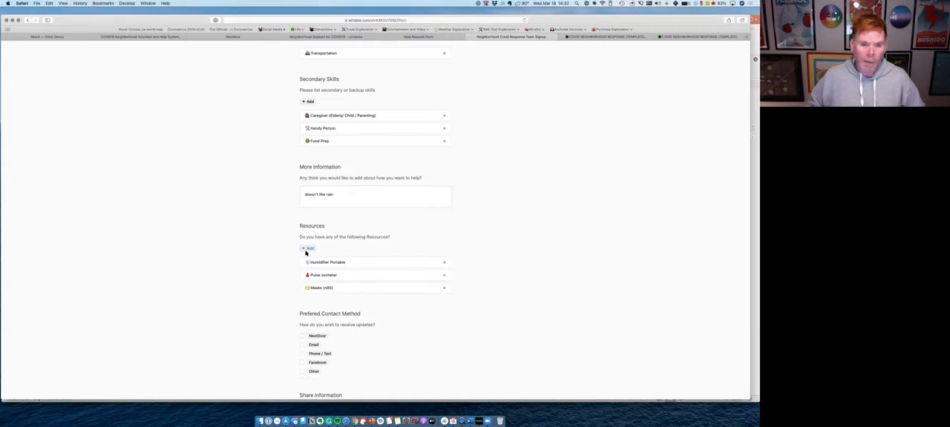
{"action": "left_click", "coordinate": [309, 247]}
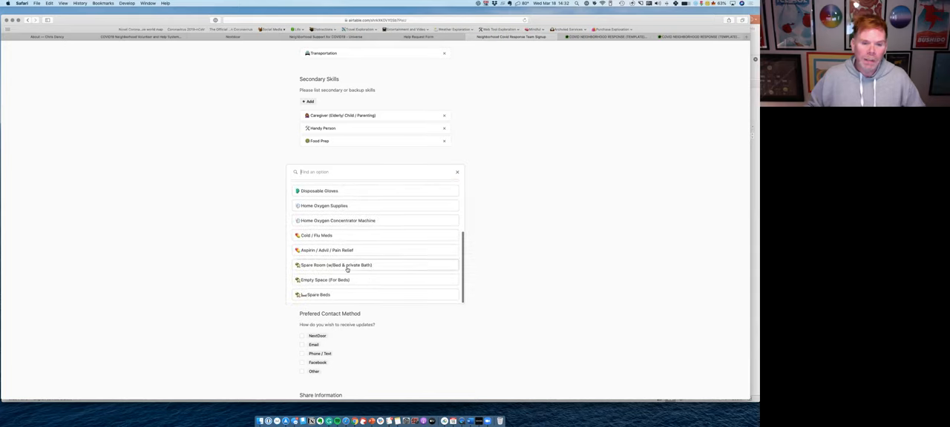
{"action": "left_click", "coordinate": [336, 265]}
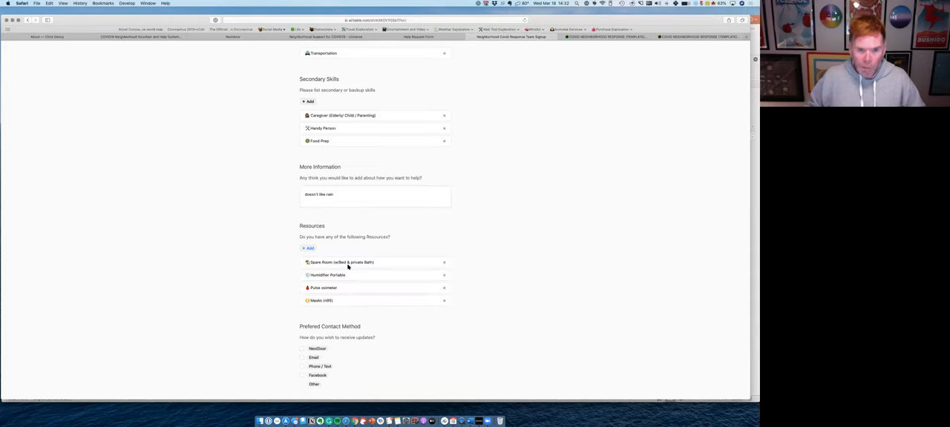
{"action": "mouse_move", "coordinate": [361, 288]}
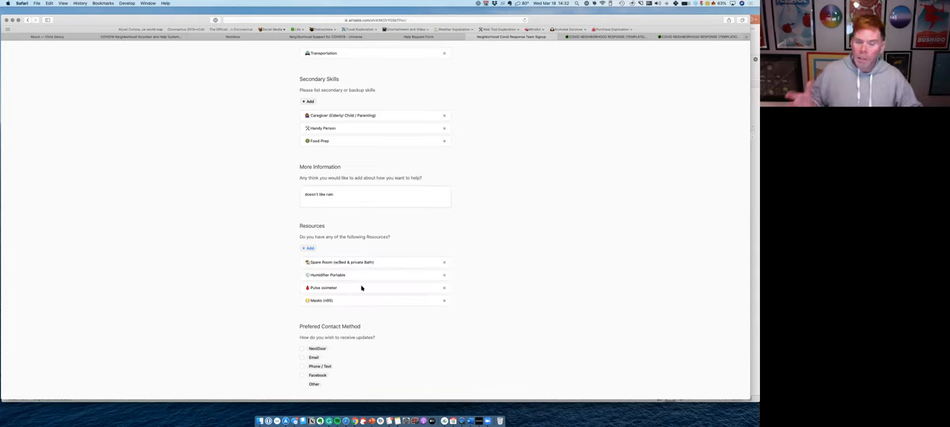
{"action": "scroll", "scroll_direction": "down", "scroll_amount": 3}
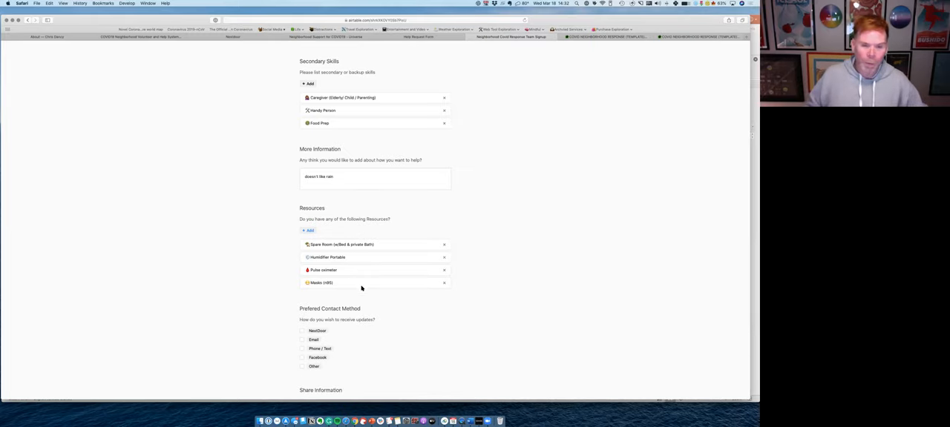
{"action": "scroll", "scroll_direction": "down", "scroll_amount": 3}
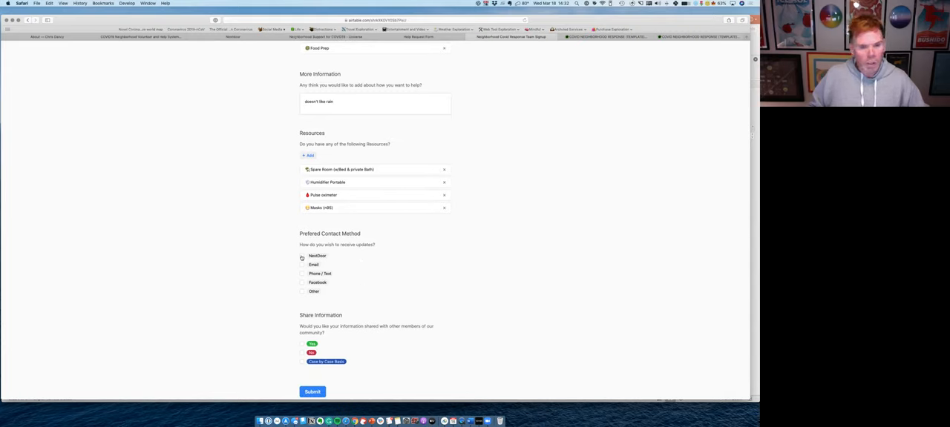
Tick NextDoor, Email and Facebook contact methods, choose Case by Case sharing, and submit.
{"action": "left_click", "coordinate": [302, 265]}
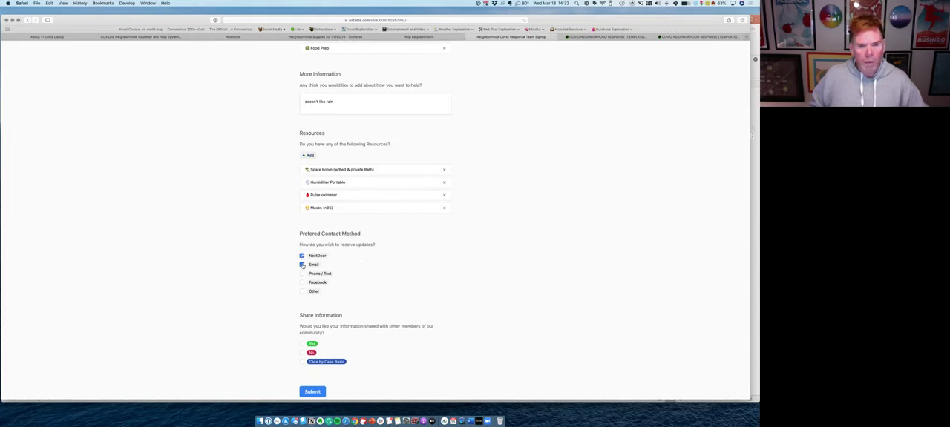
{"action": "left_click", "coordinate": [302, 274]}
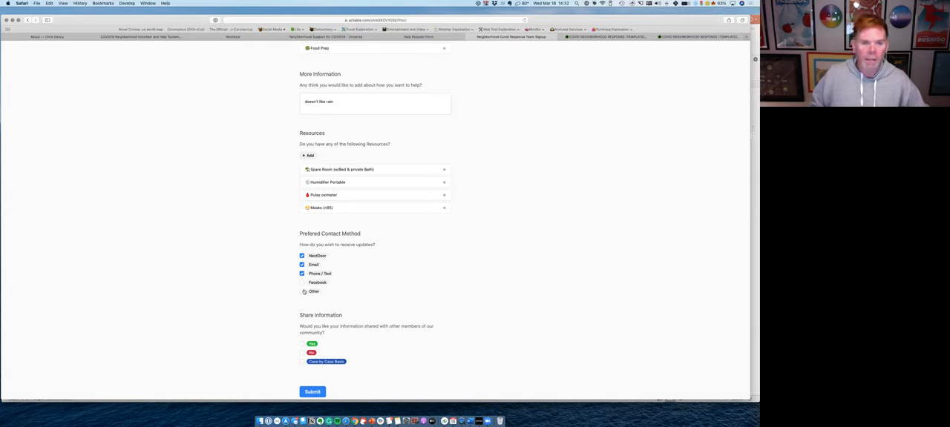
{"action": "left_click", "coordinate": [302, 283]}
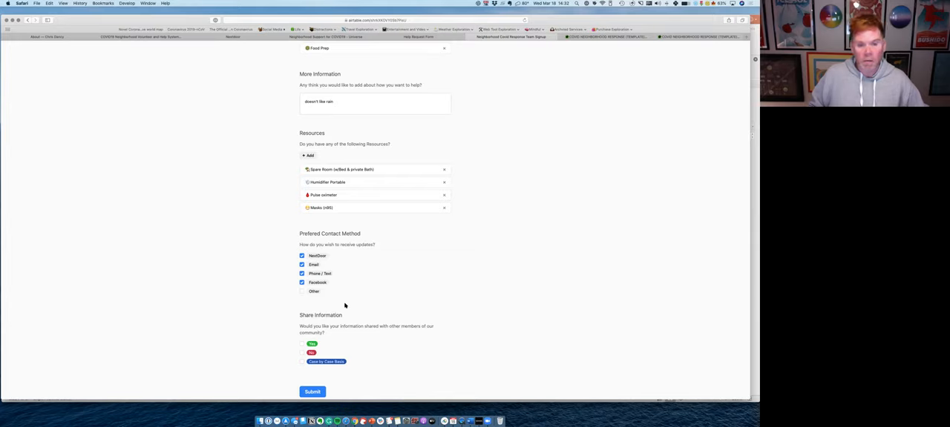
{"action": "scroll", "scroll_direction": "down", "scroll_amount": 3}
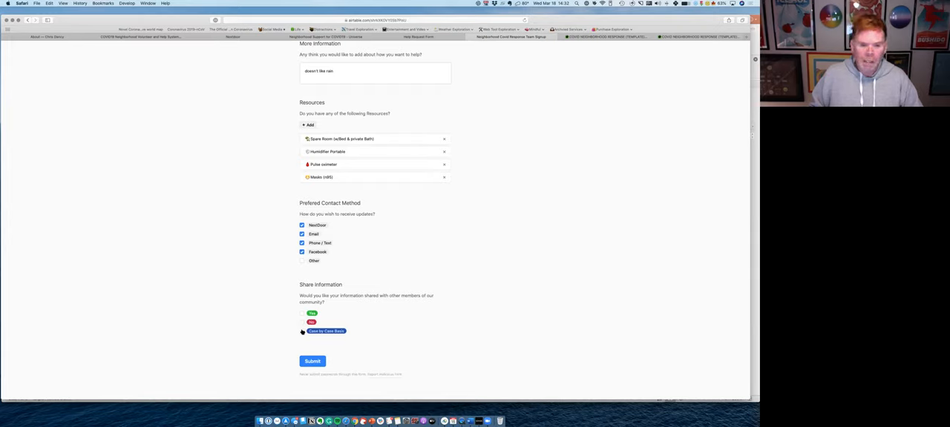
{"action": "left_click", "coordinate": [302, 331]}
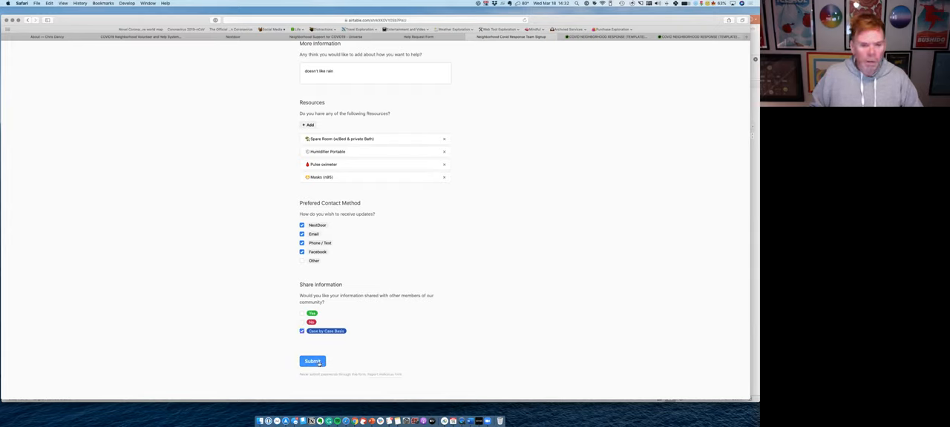
{"action": "left_click", "coordinate": [312, 361]}
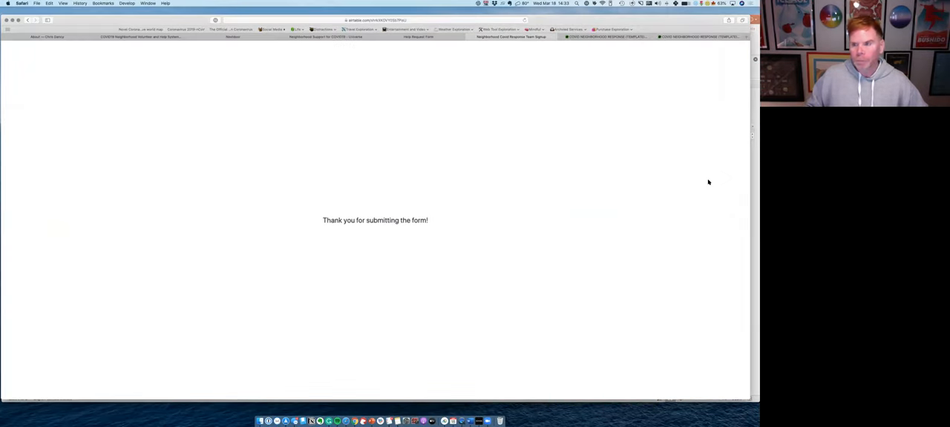
{"action": "mouse_move", "coordinate": [613, 67]}
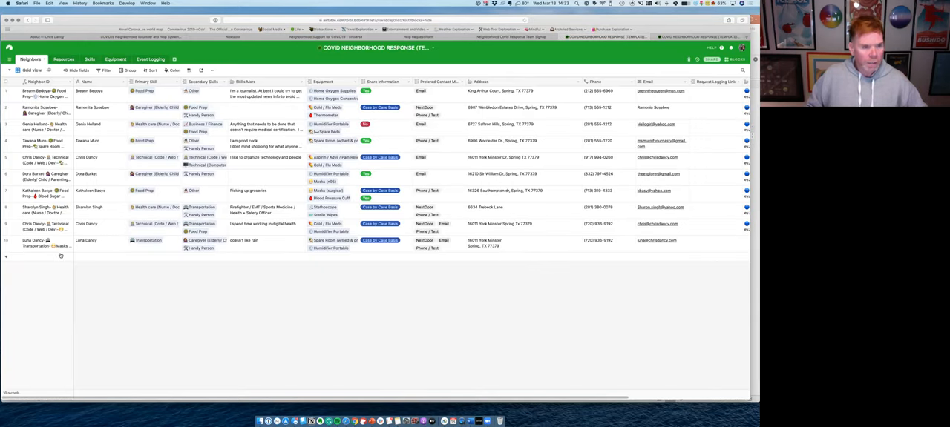
{"action": "mouse_move", "coordinate": [89, 242]}
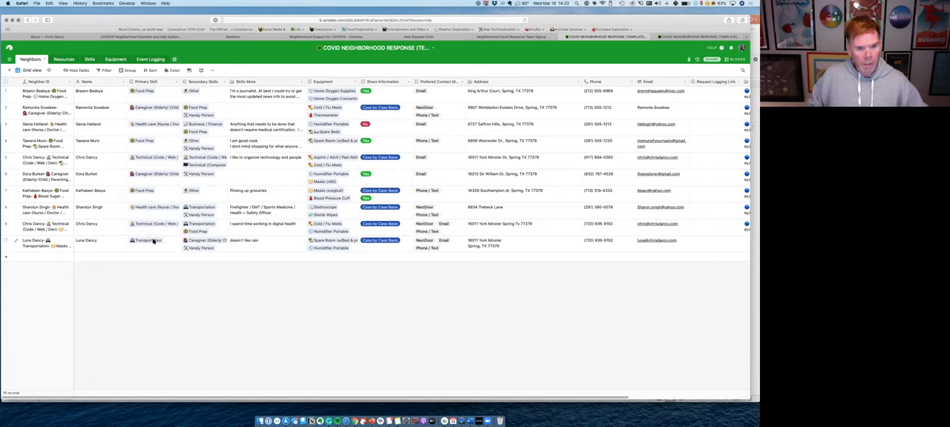
Select new volunteer row 10 and expand its Equipment items.
{"action": "left_click", "coordinate": [264, 241]}
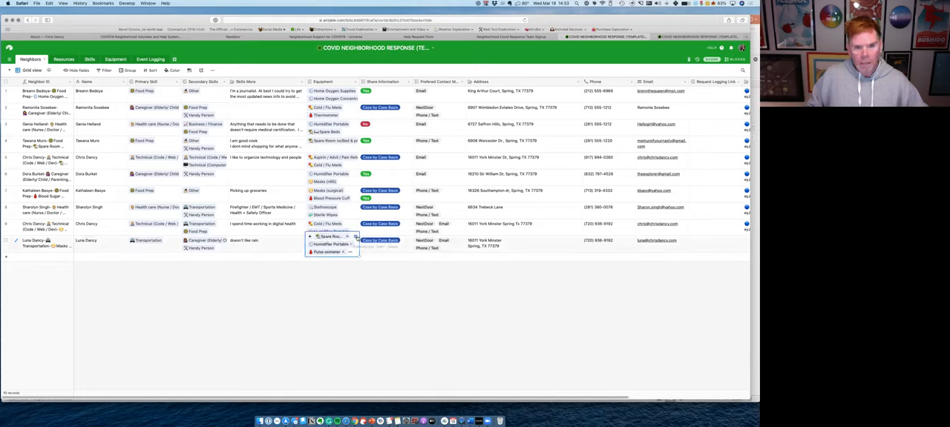
{"action": "left_click", "coordinate": [358, 239]}
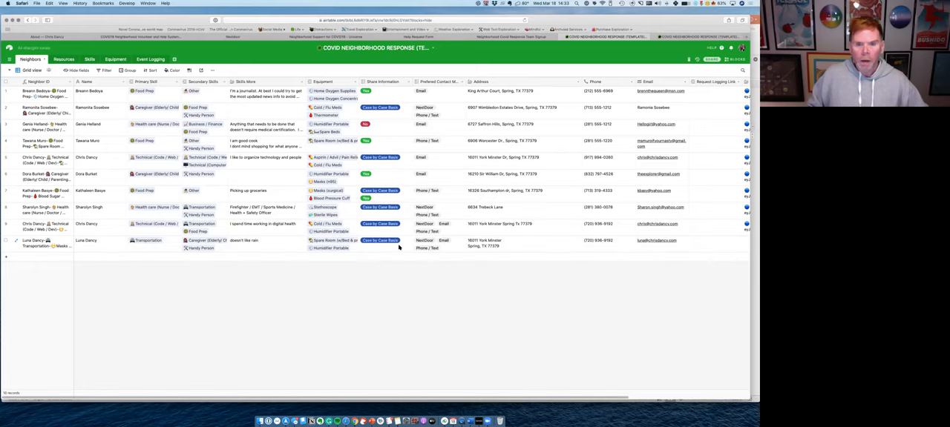
{"action": "mouse_move", "coordinate": [386, 245]}
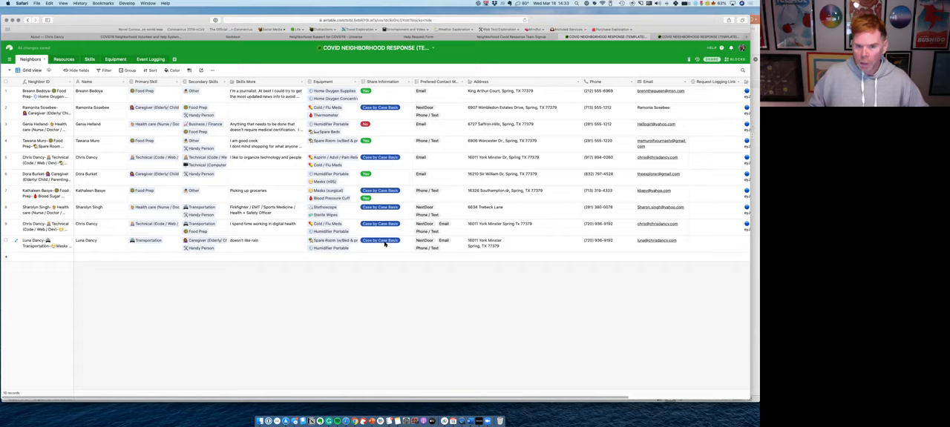
{"action": "mouse_move", "coordinate": [435, 245]}
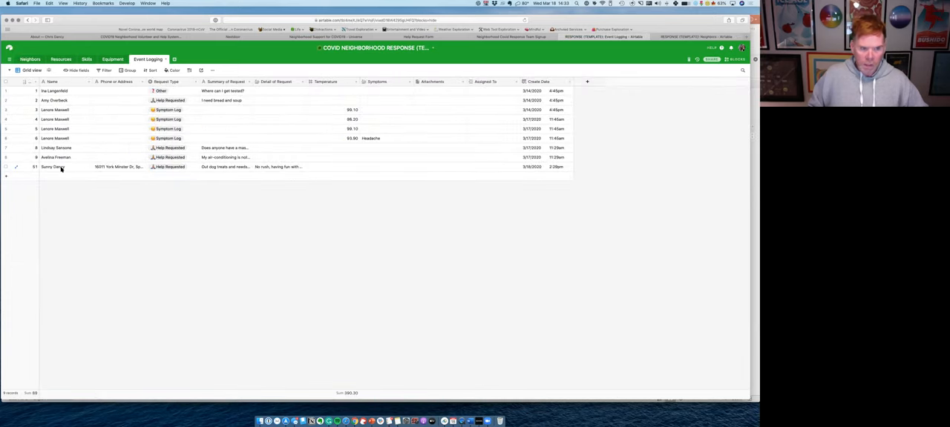
{"action": "mouse_move", "coordinate": [126, 167]}
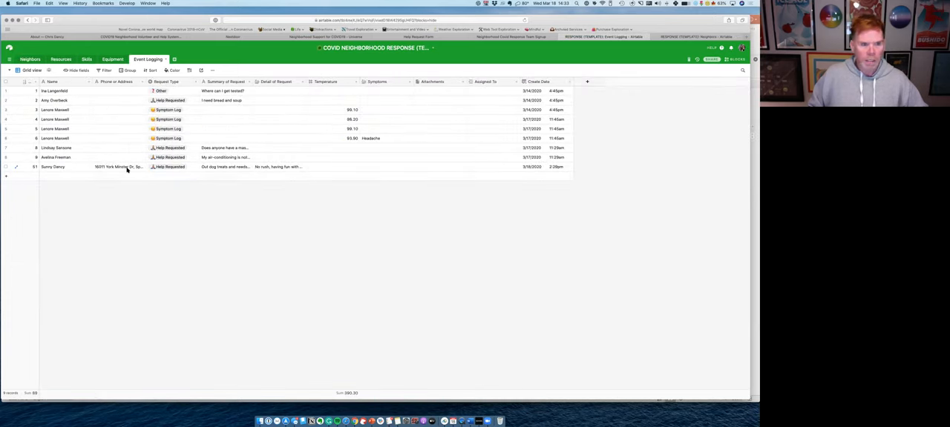
{"action": "mouse_move", "coordinate": [258, 170]}
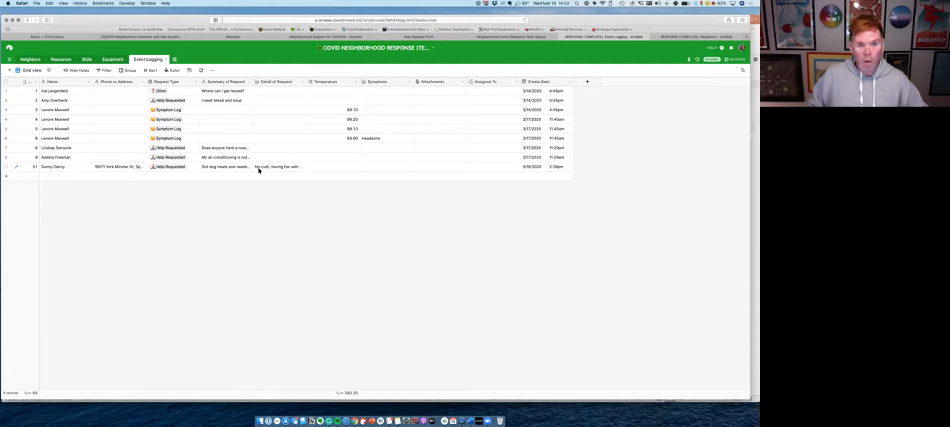
{"action": "mouse_move", "coordinate": [342, 167]}
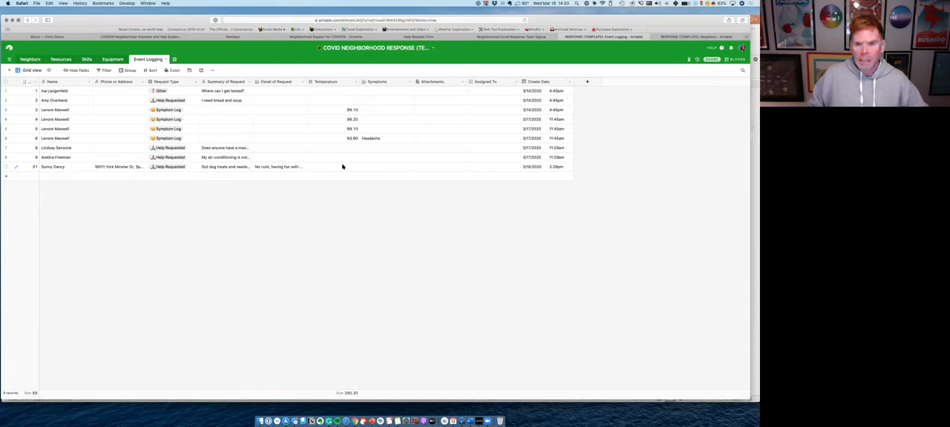
Assign the dog-treats request to the new volunteer in its Assigned To field.
{"action": "left_click", "coordinate": [492, 167]}
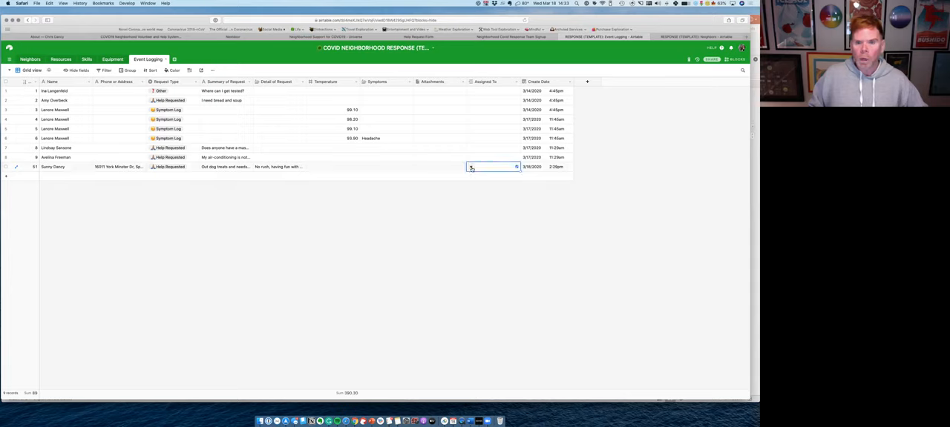
{"action": "left_click", "coordinate": [517, 167]}
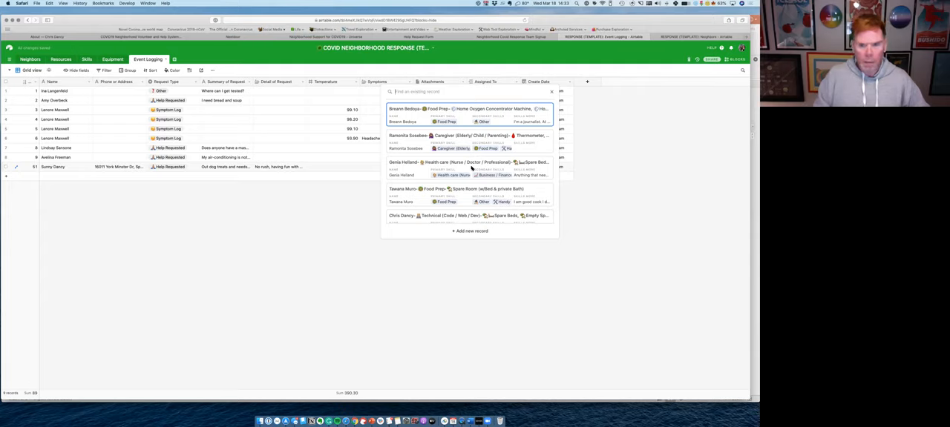
{"action": "type", "text": "t"}
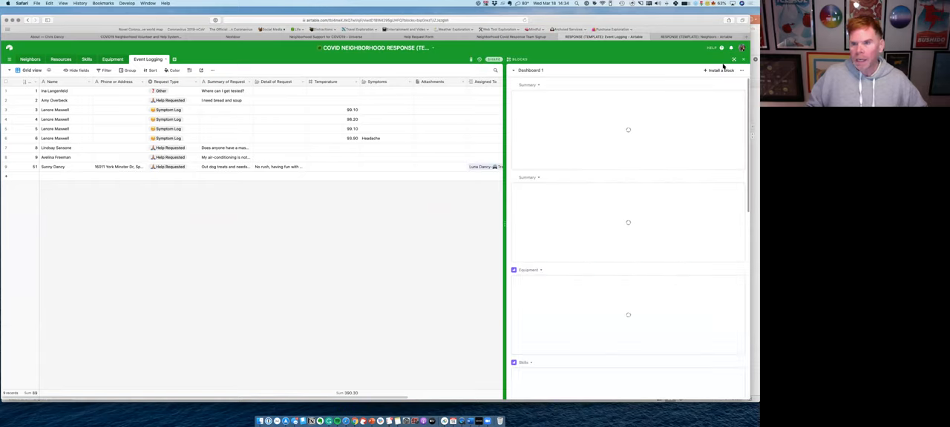
{"action": "mouse_move", "coordinate": [610, 132]}
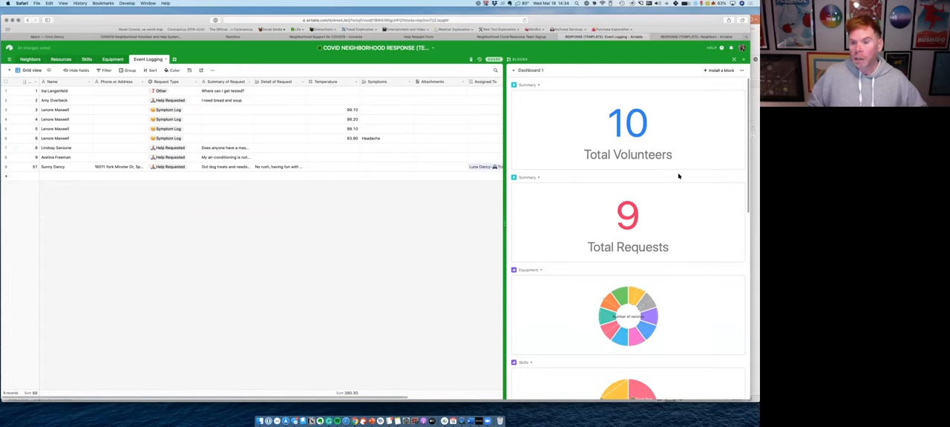
Scroll through the dashboard's Summary, Equipment, Skills, countdown, Map and Search blocks.
{"action": "scroll", "scroll_direction": "down", "scroll_amount": 3}
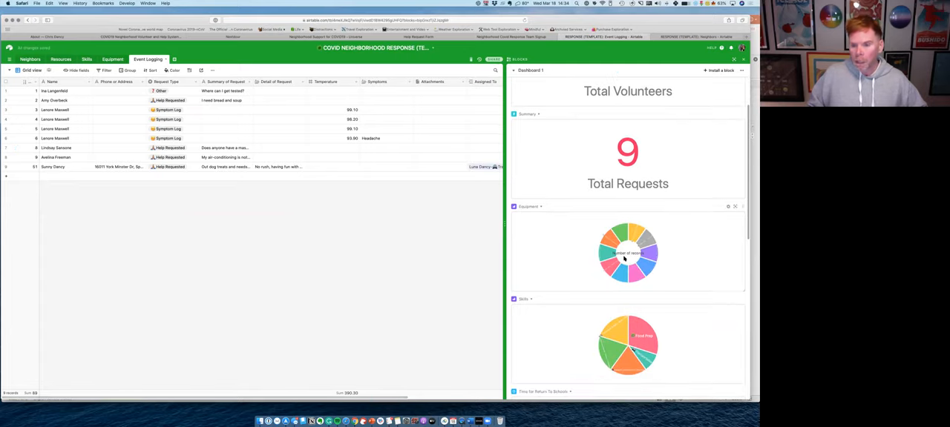
{"action": "scroll", "scroll_direction": "down", "scroll_amount": 3}
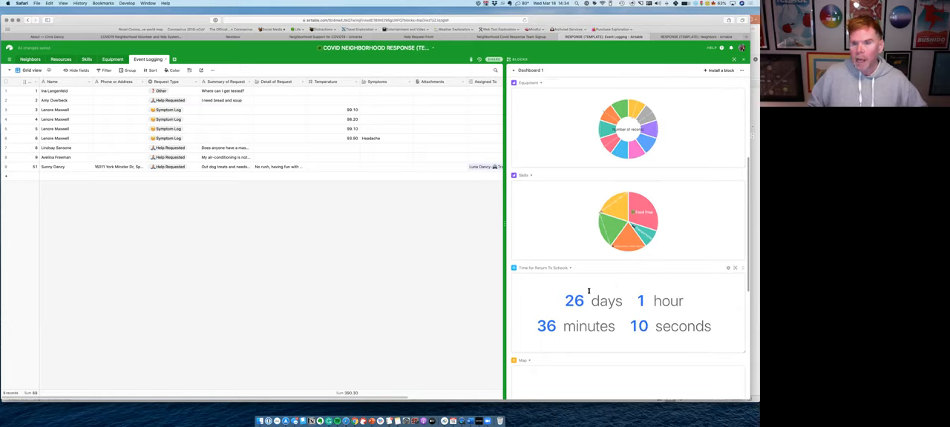
{"action": "scroll", "scroll_direction": "down", "scroll_amount": 3}
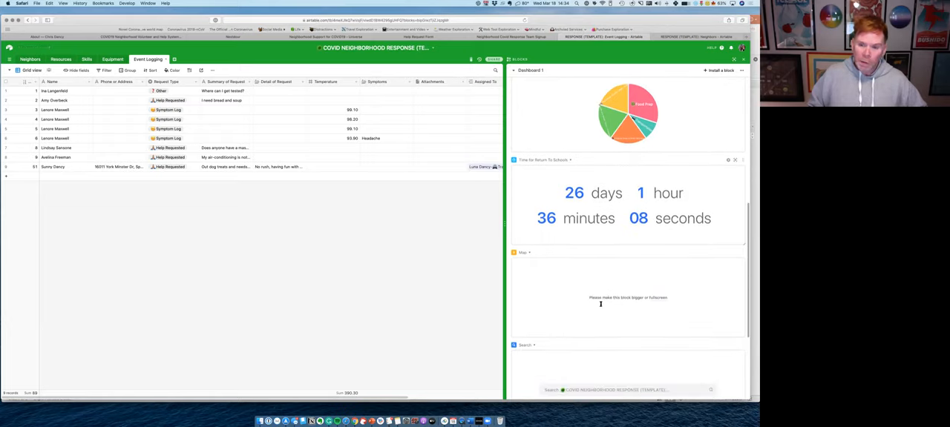
{"action": "scroll", "scroll_direction": "down", "scroll_amount": 3}
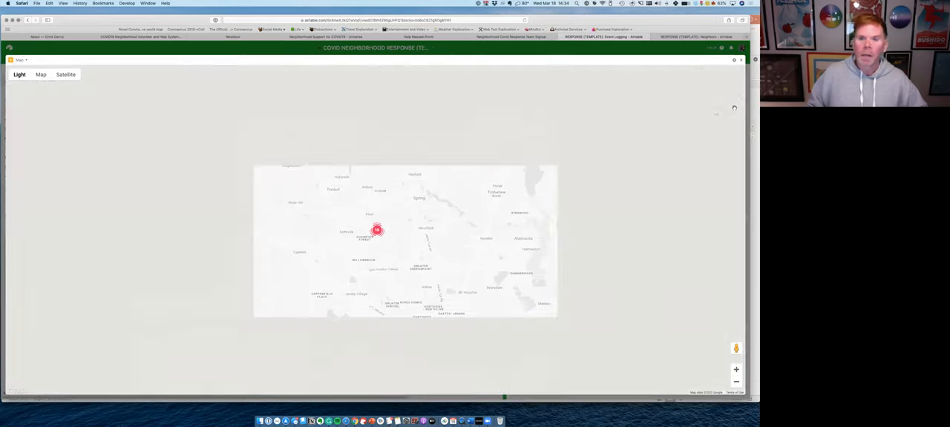
Expand the Map block to fullscreen to see markers clustered around Spring.
{"action": "left_click", "coordinate": [735, 382]}
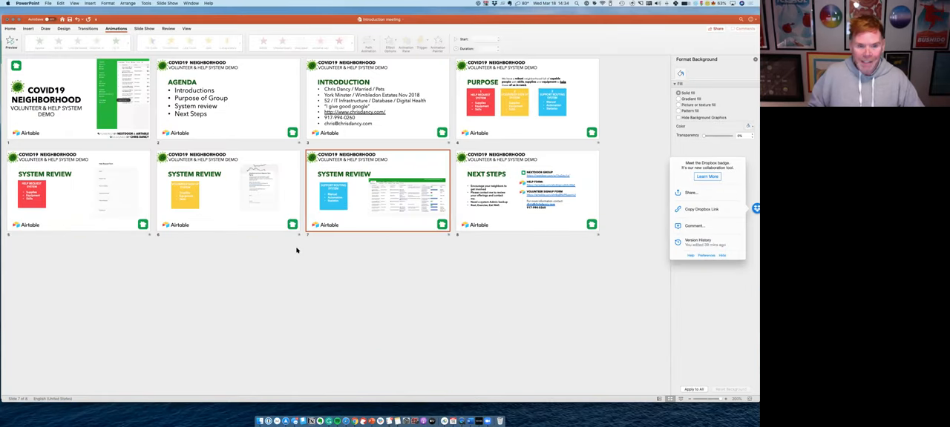
{"action": "mouse_move", "coordinate": [682, 351]}
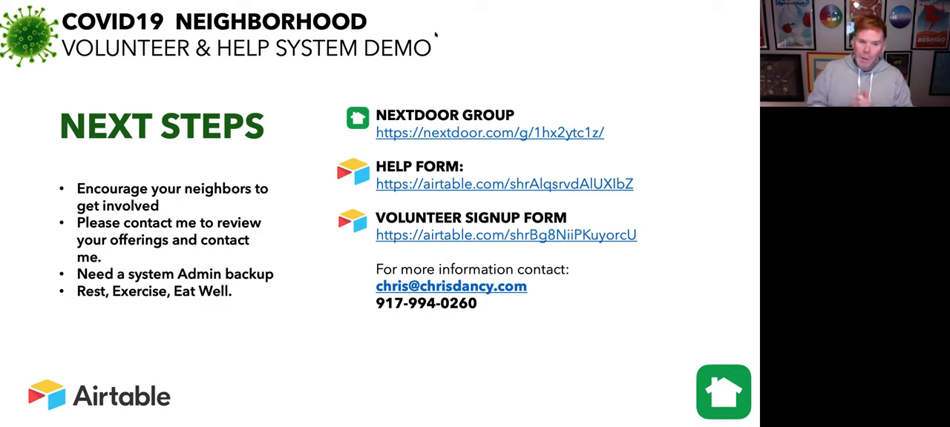
{"action": "mouse_move", "coordinate": [435, 35]}
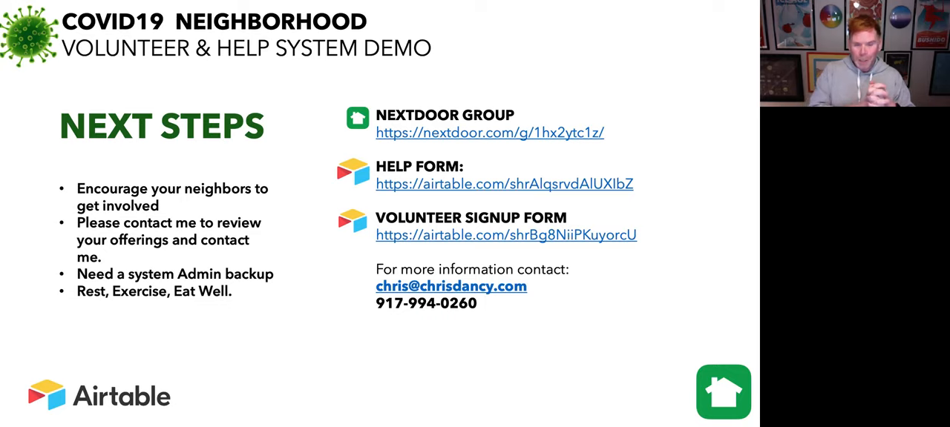